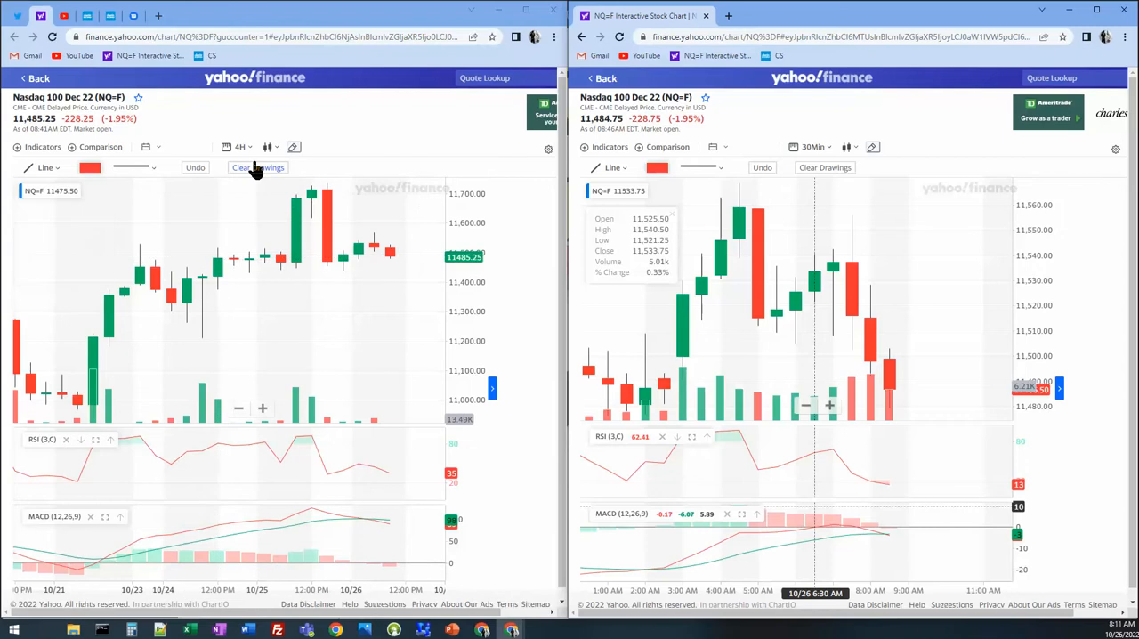
mouse_move(279, 277)
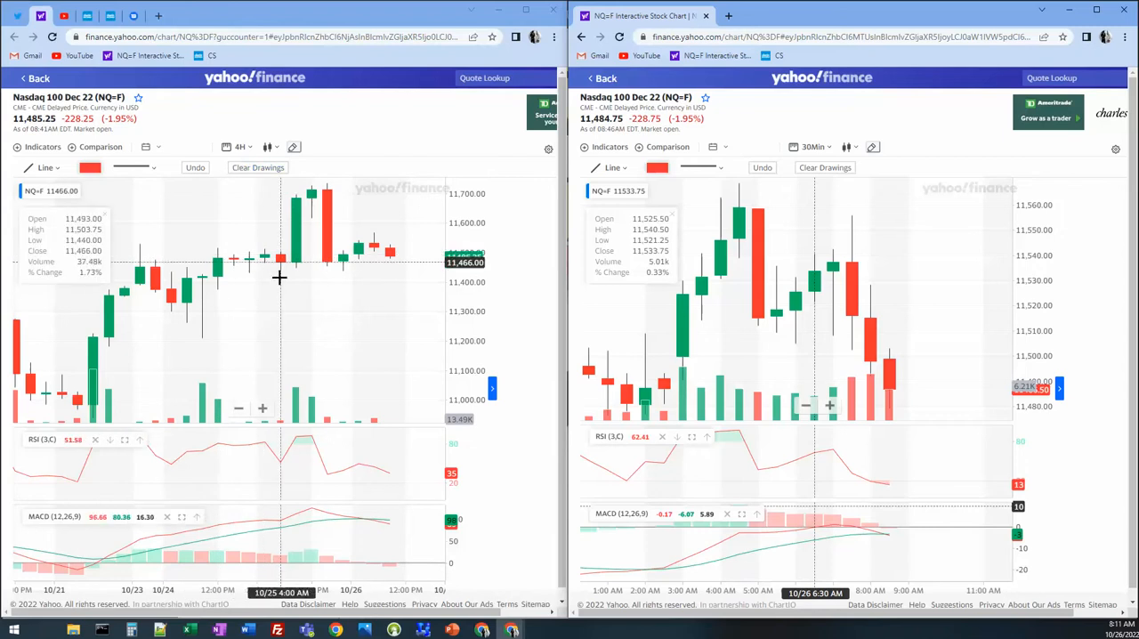
mouse_move(323, 367)
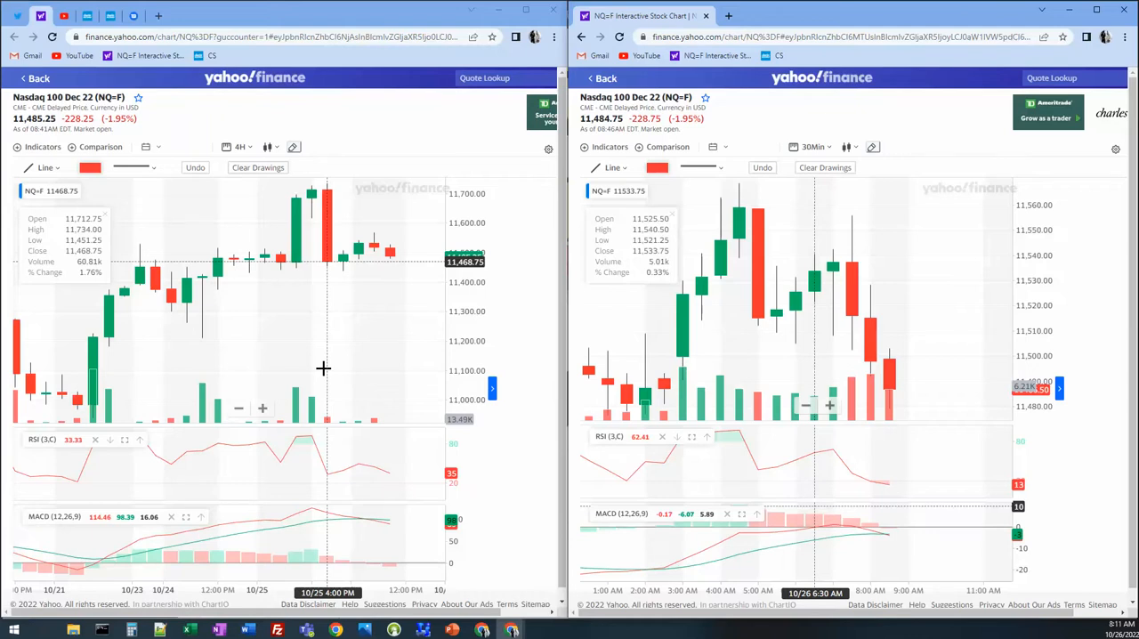
mouse_move(347, 352)
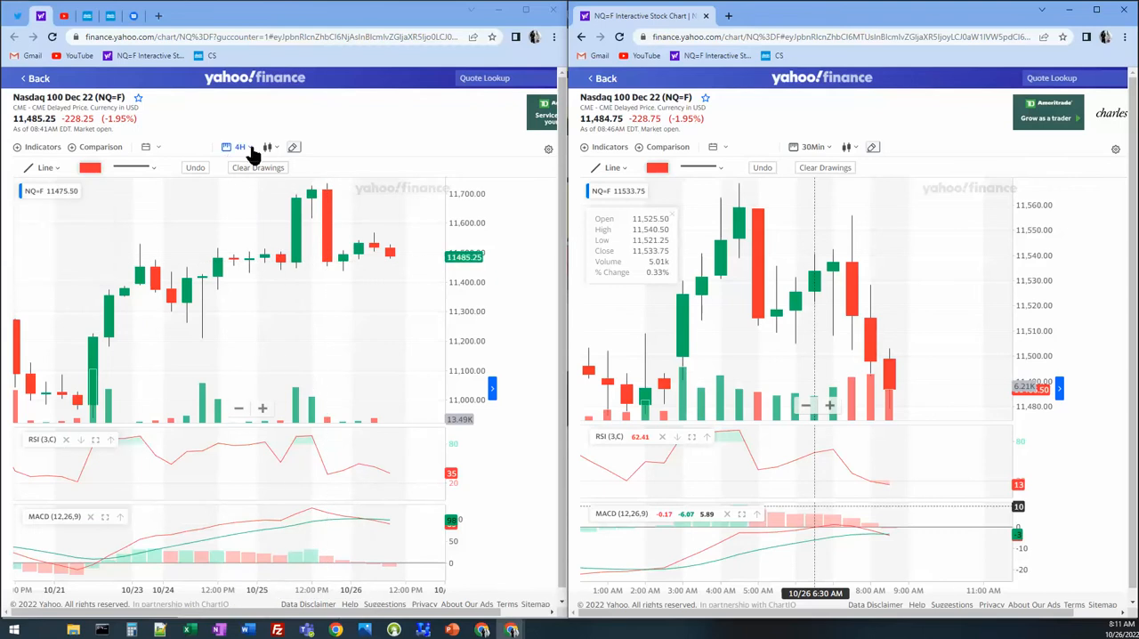
mouse_move(288, 531)
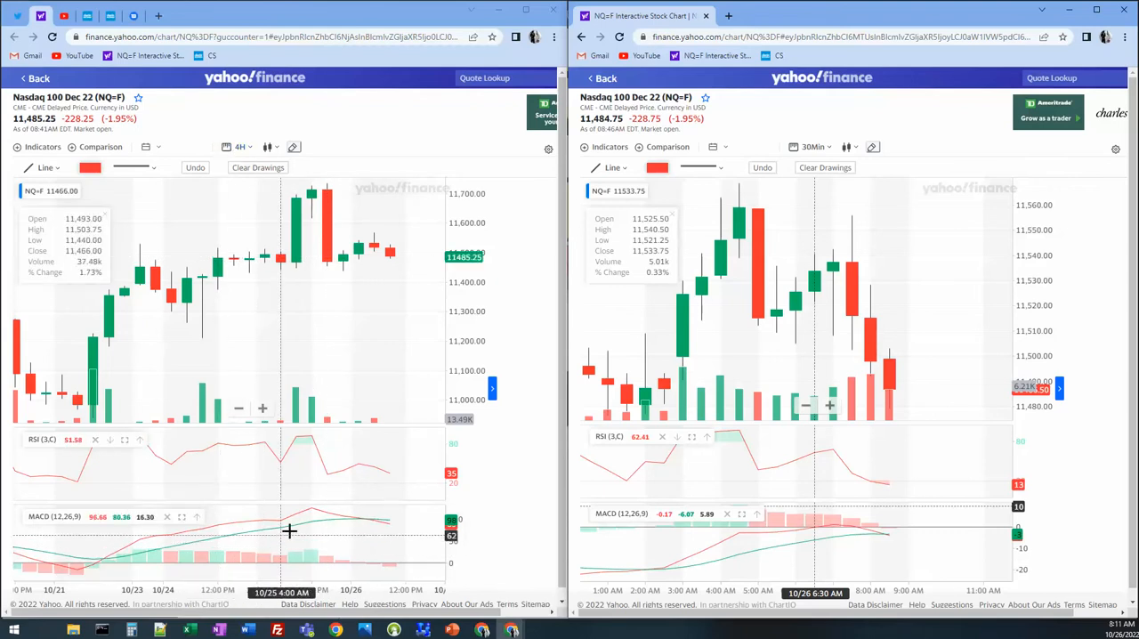
mouse_move(365, 520)
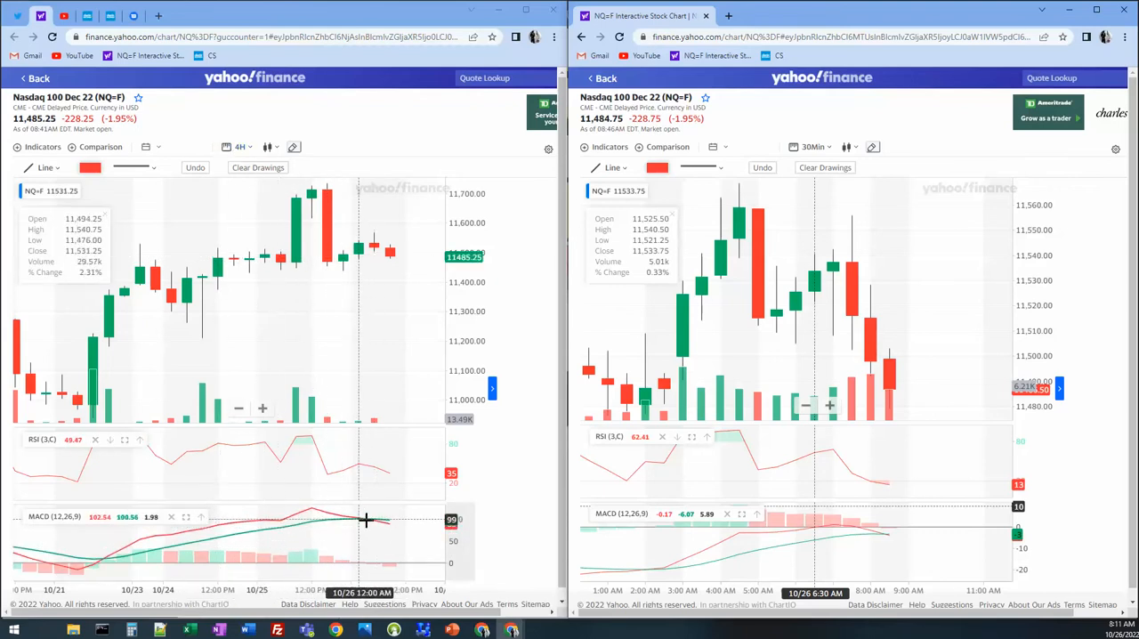
mouse_move(374, 519)
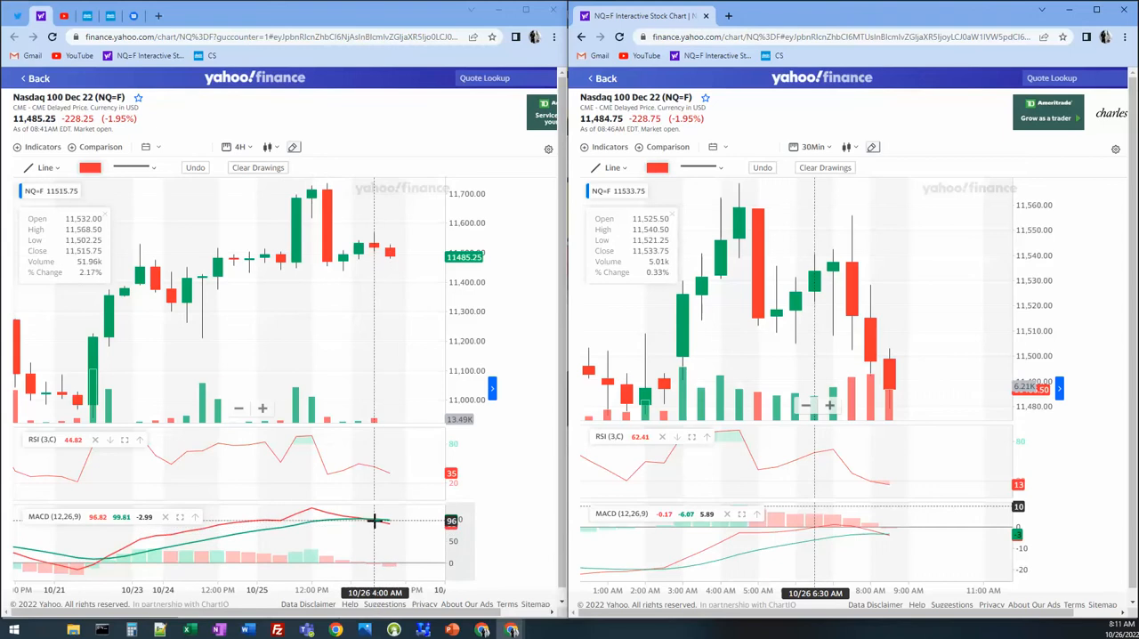
mouse_move(384, 531)
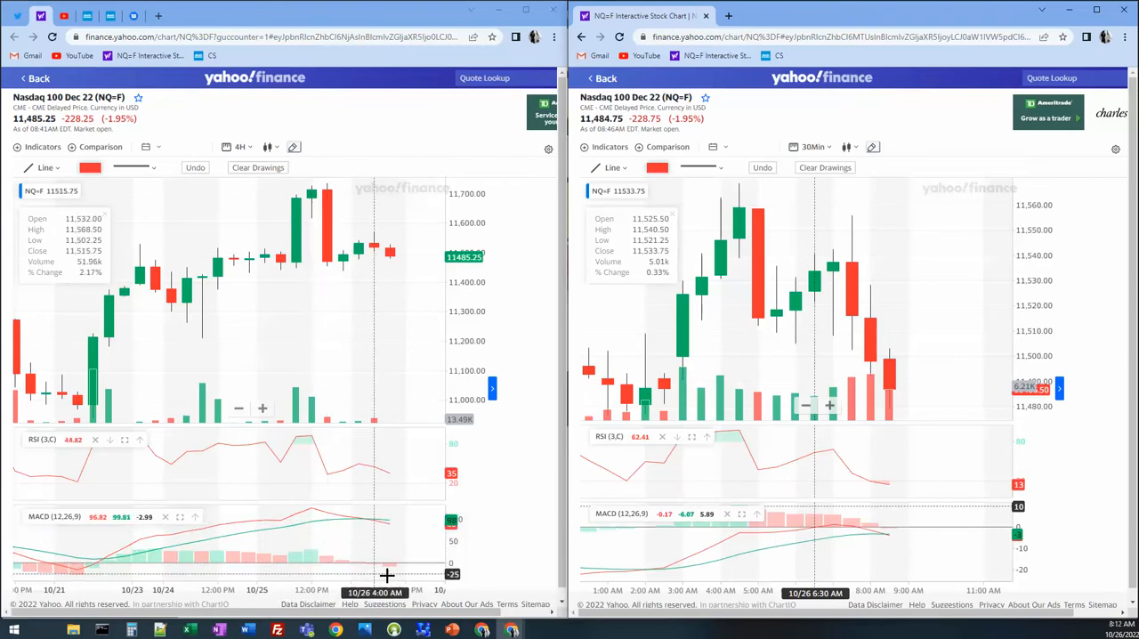
mouse_move(373, 558)
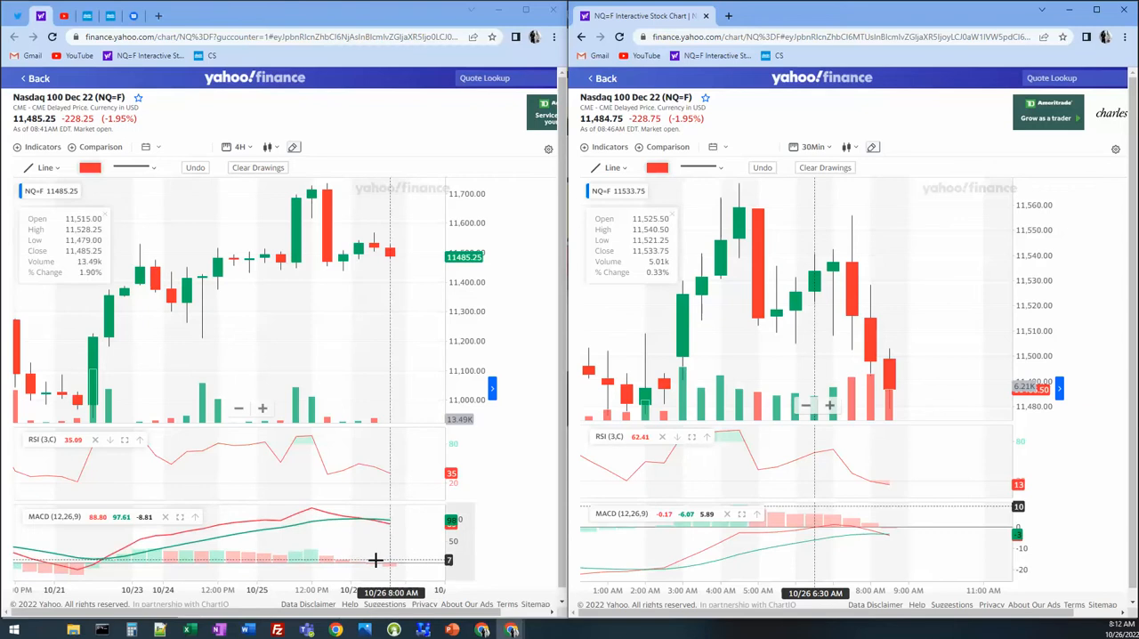
mouse_move(381, 571)
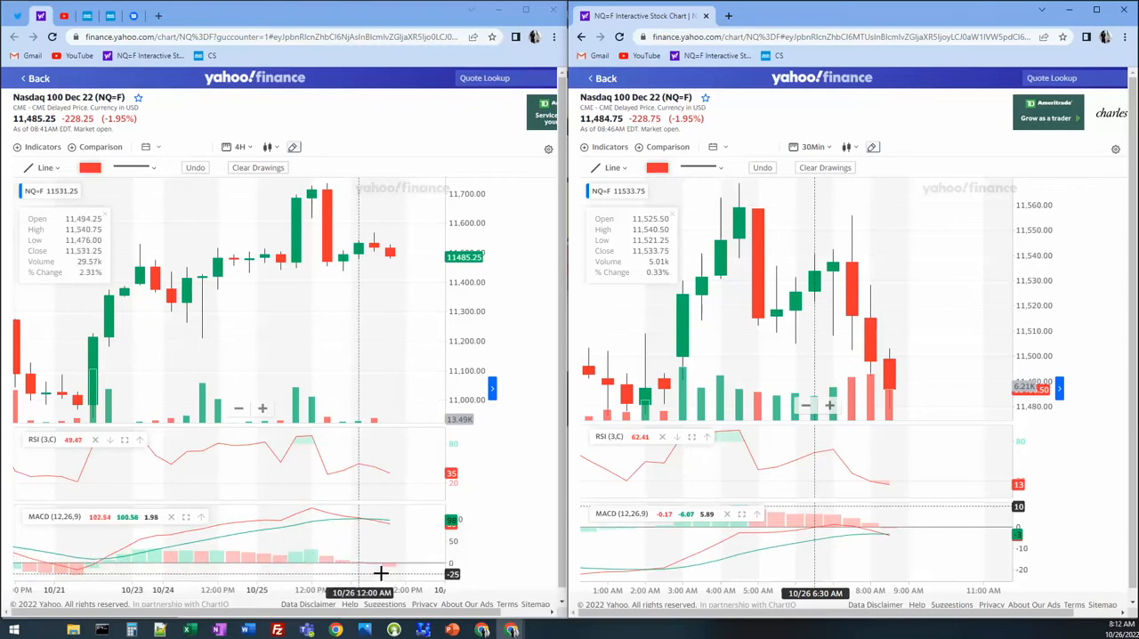
mouse_move(207, 555)
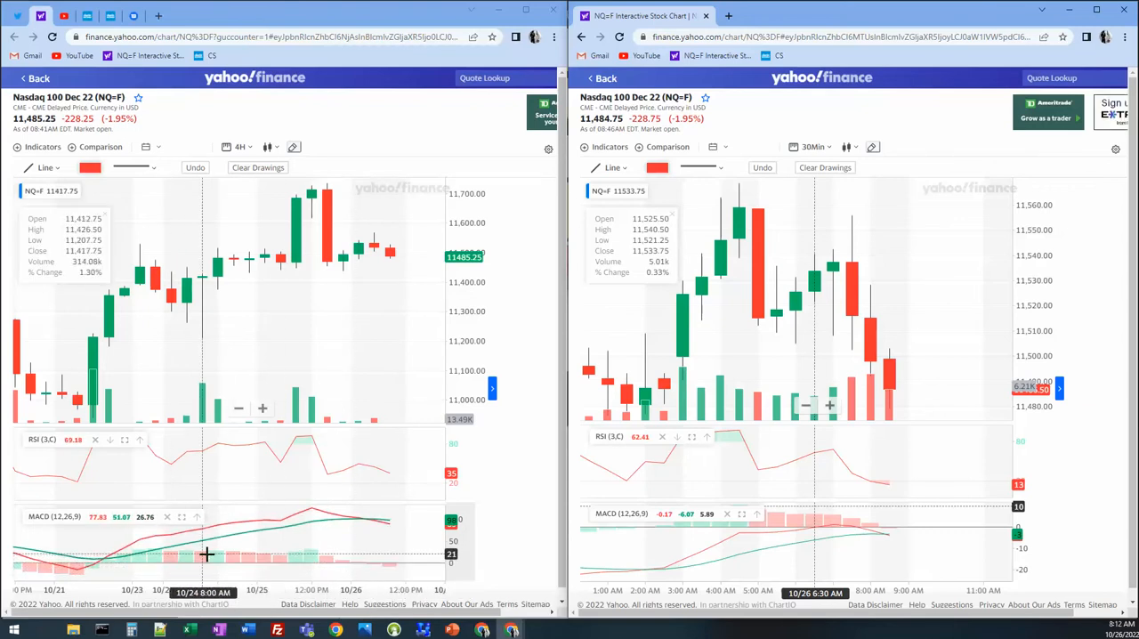
mouse_move(322, 514)
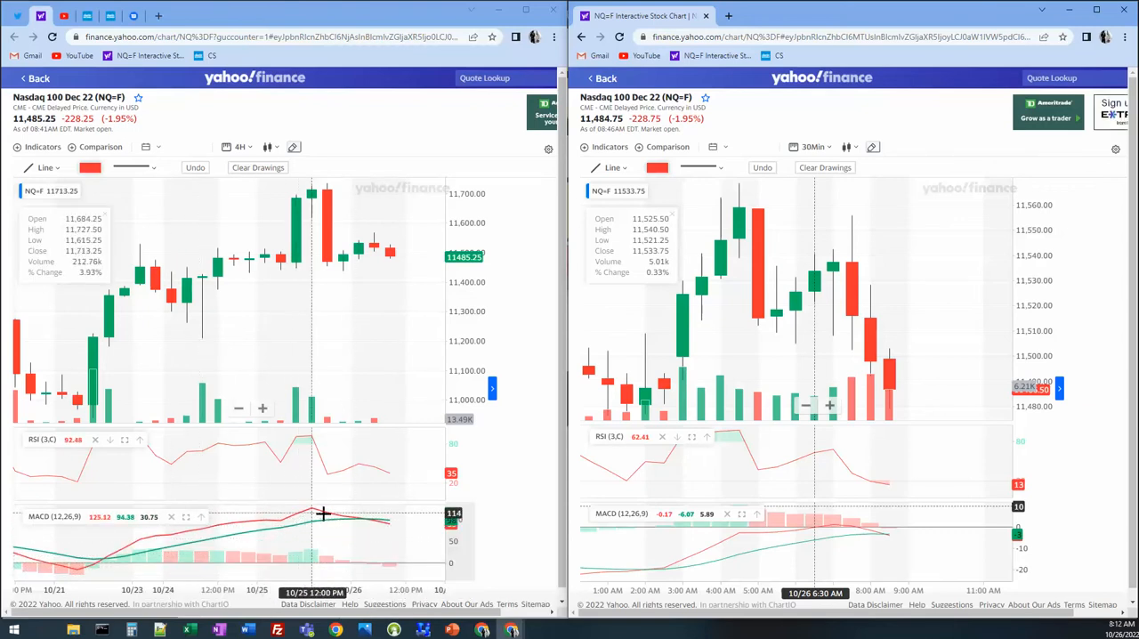
mouse_move(359, 525)
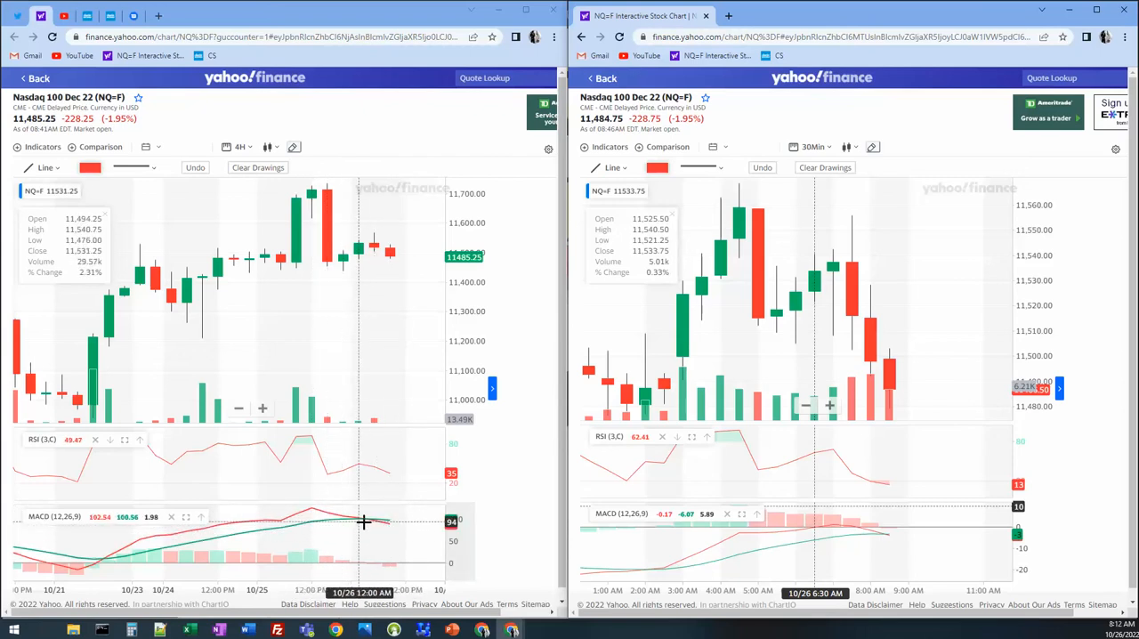
mouse_move(392, 542)
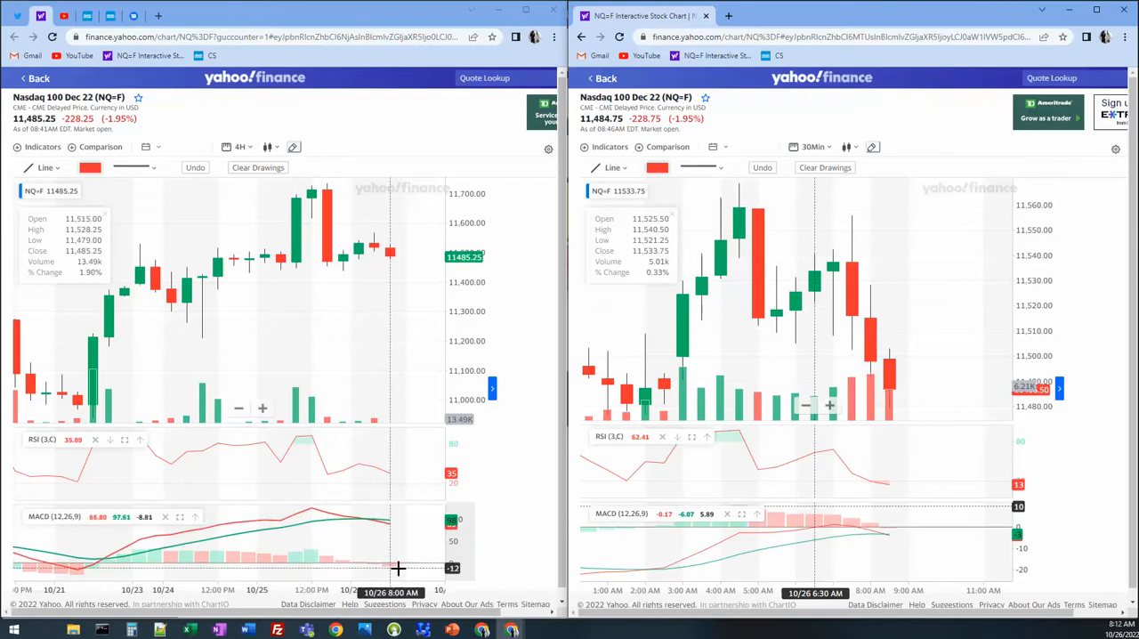
mouse_move(362, 469)
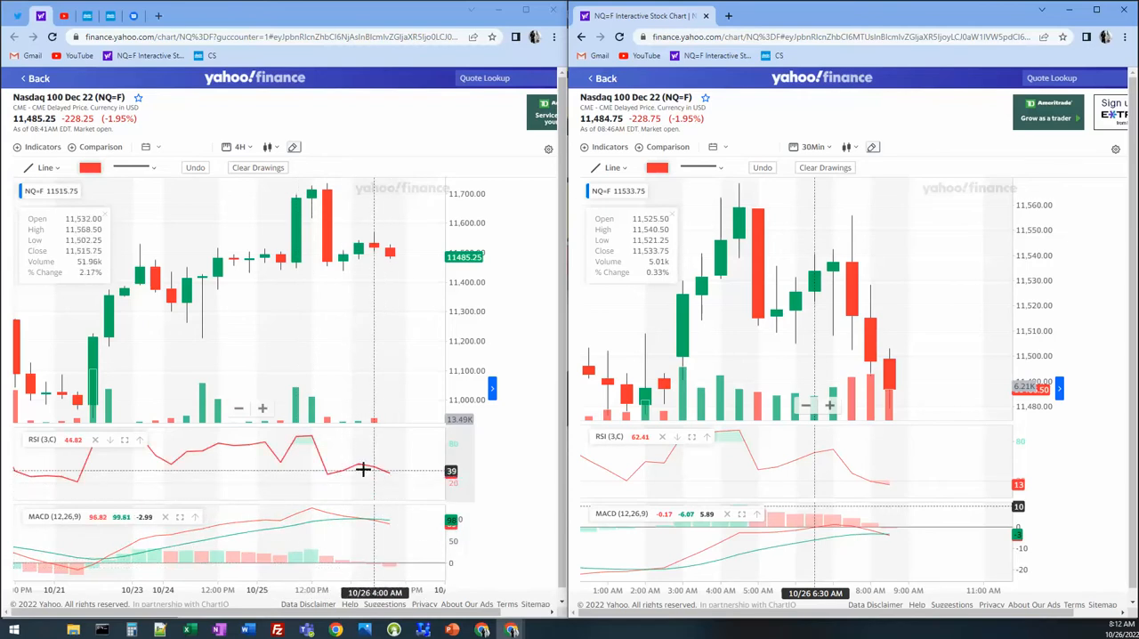
mouse_move(293, 462)
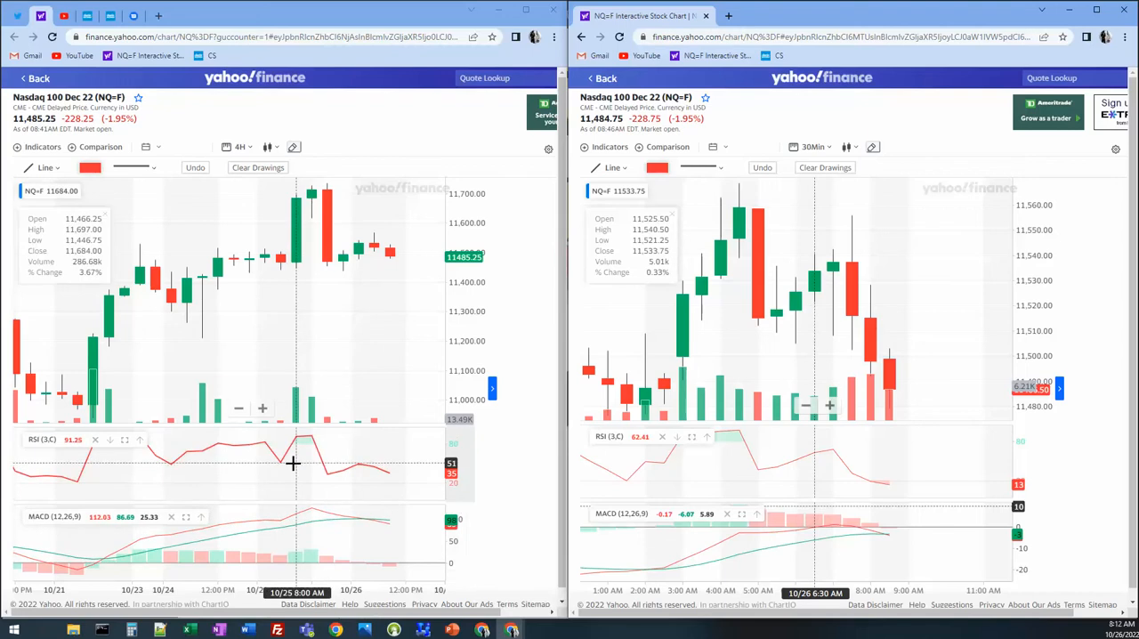
mouse_move(306, 436)
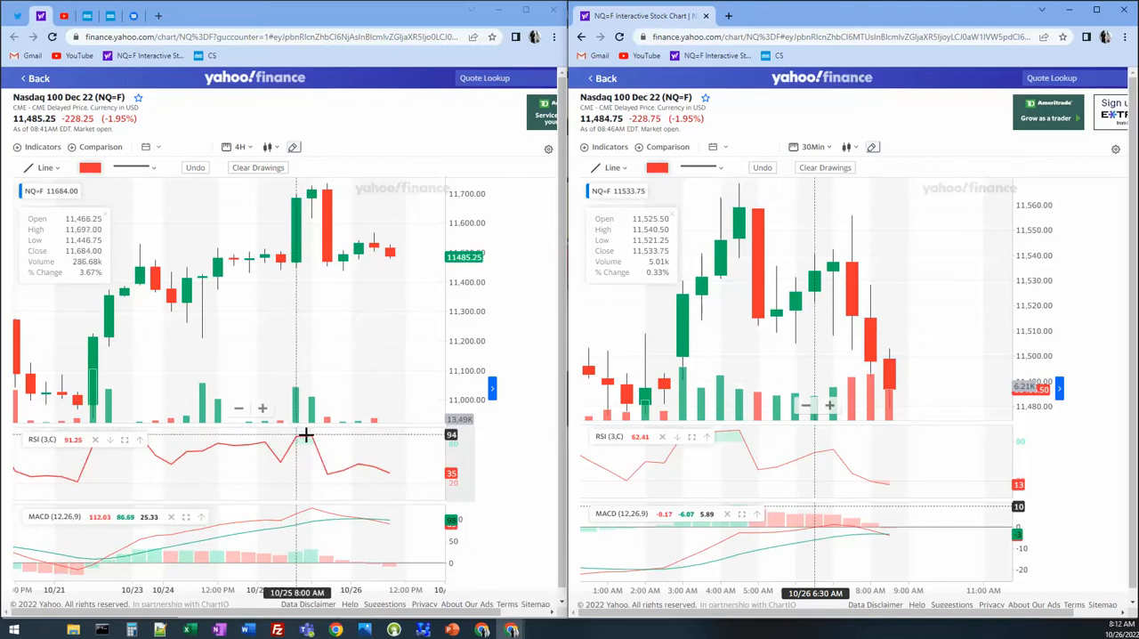
mouse_move(258, 443)
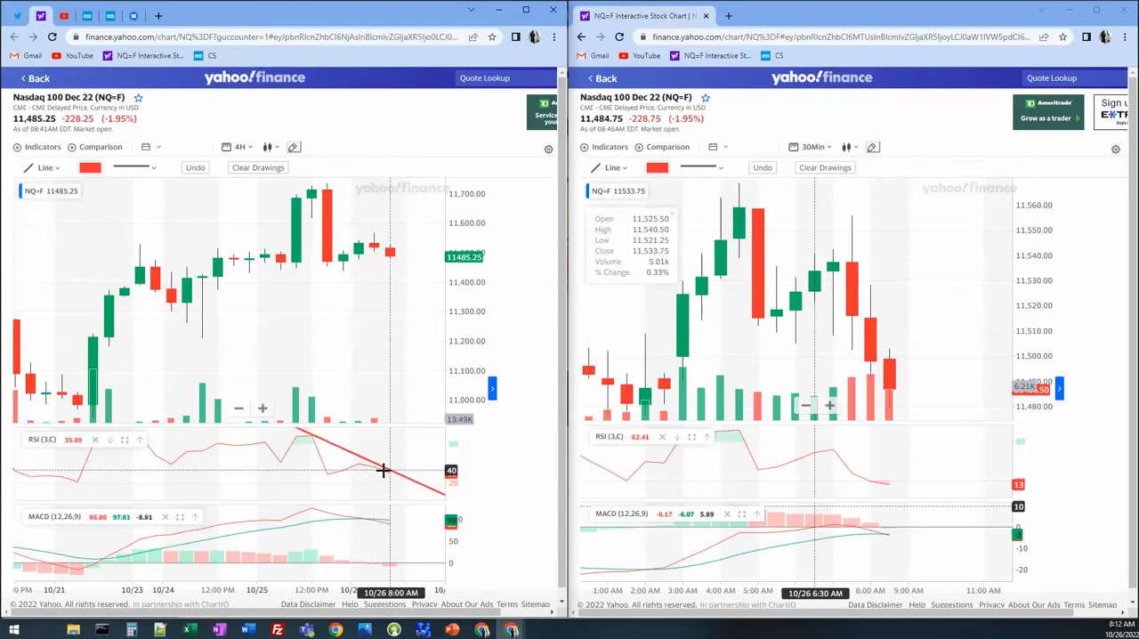
mouse_move(311, 508)
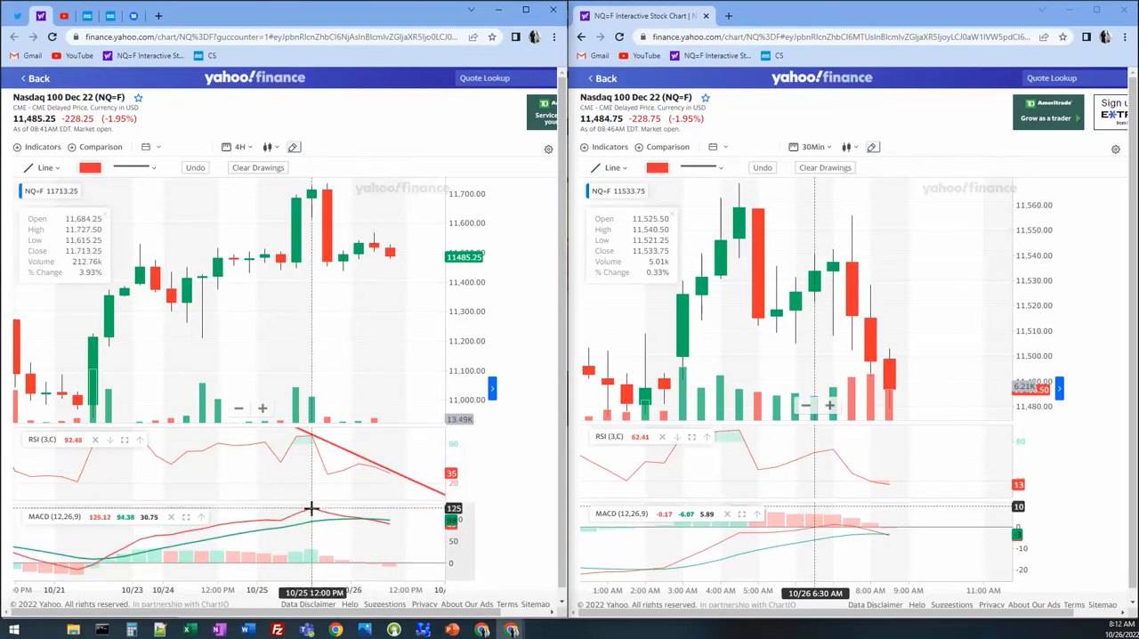
mouse_move(387, 521)
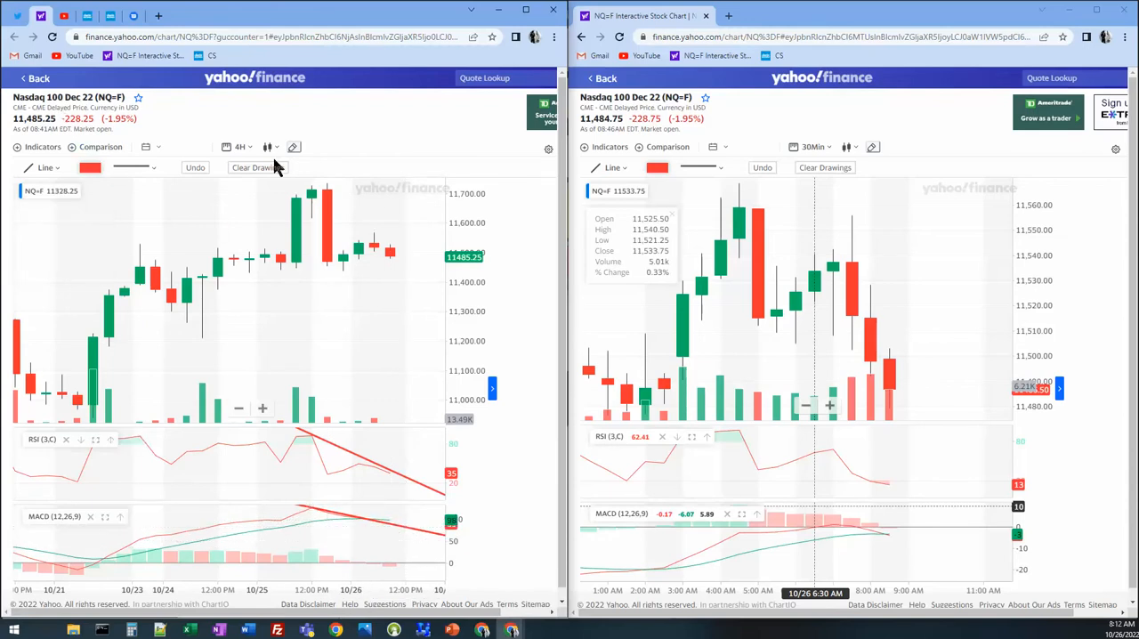
mouse_move(196, 167)
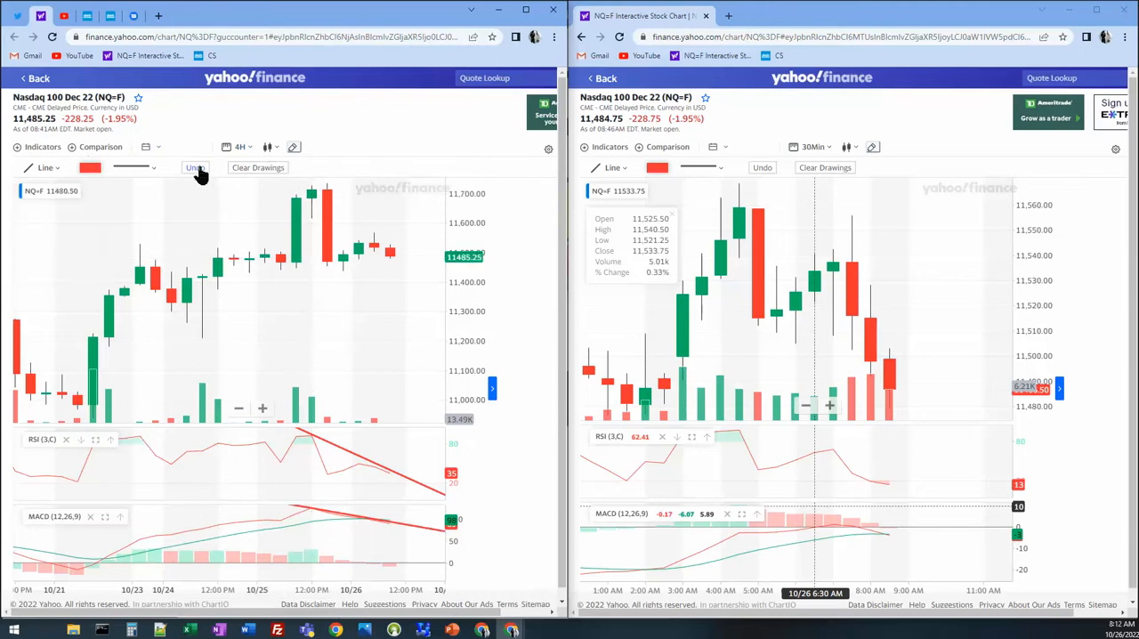
mouse_move(267, 306)
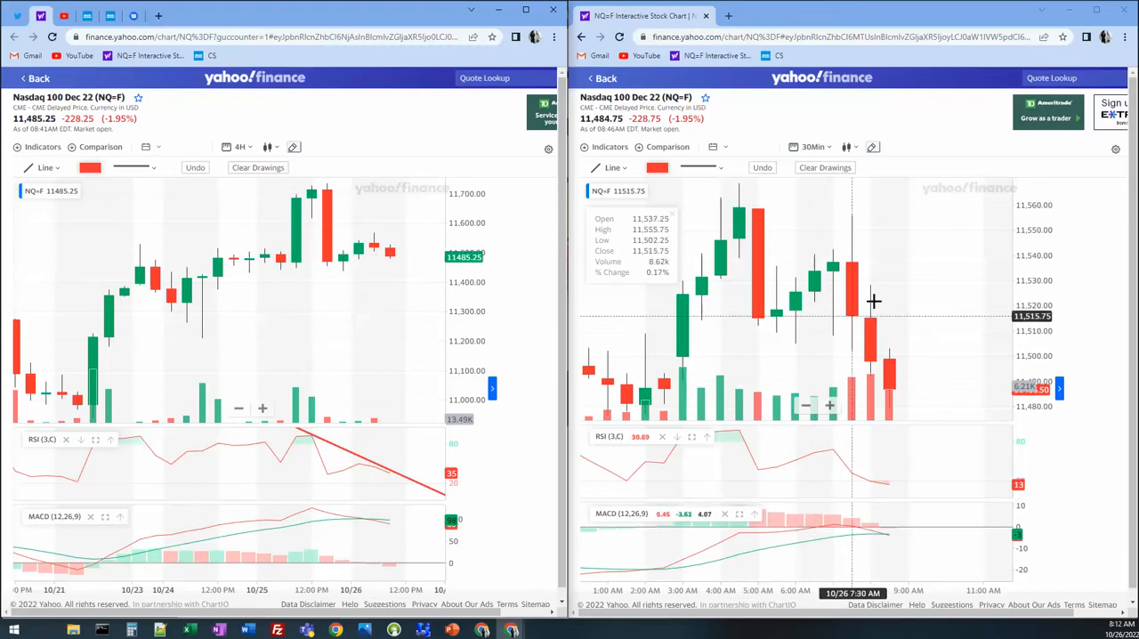
Switch the second NASDAQ futures chart to a longer candle interval from the interval list
click(811, 146)
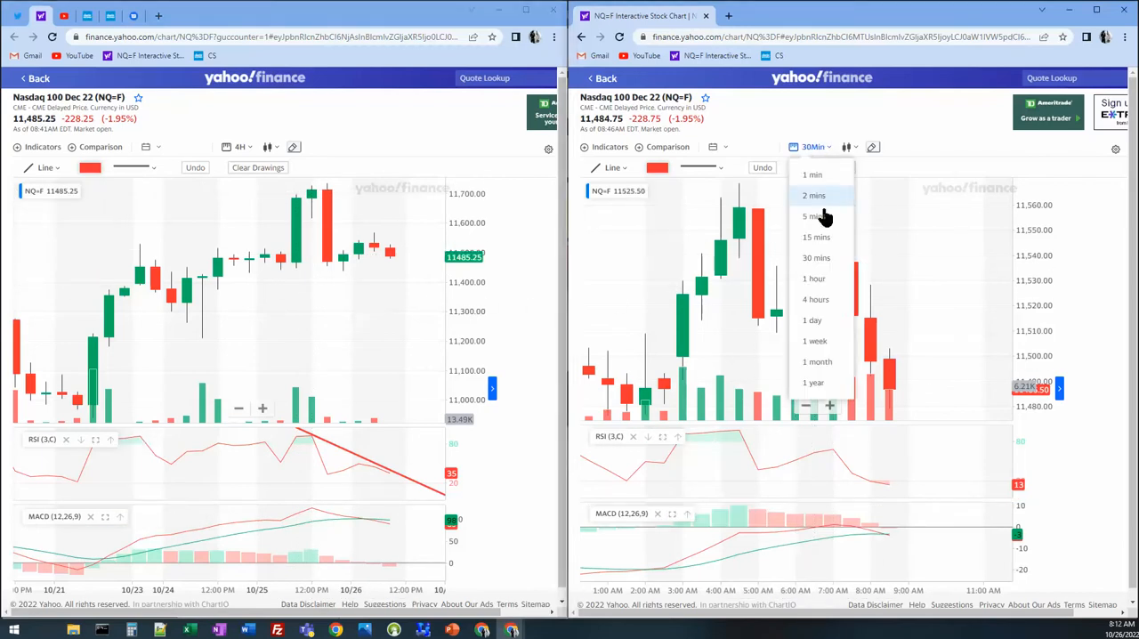
click(815, 278)
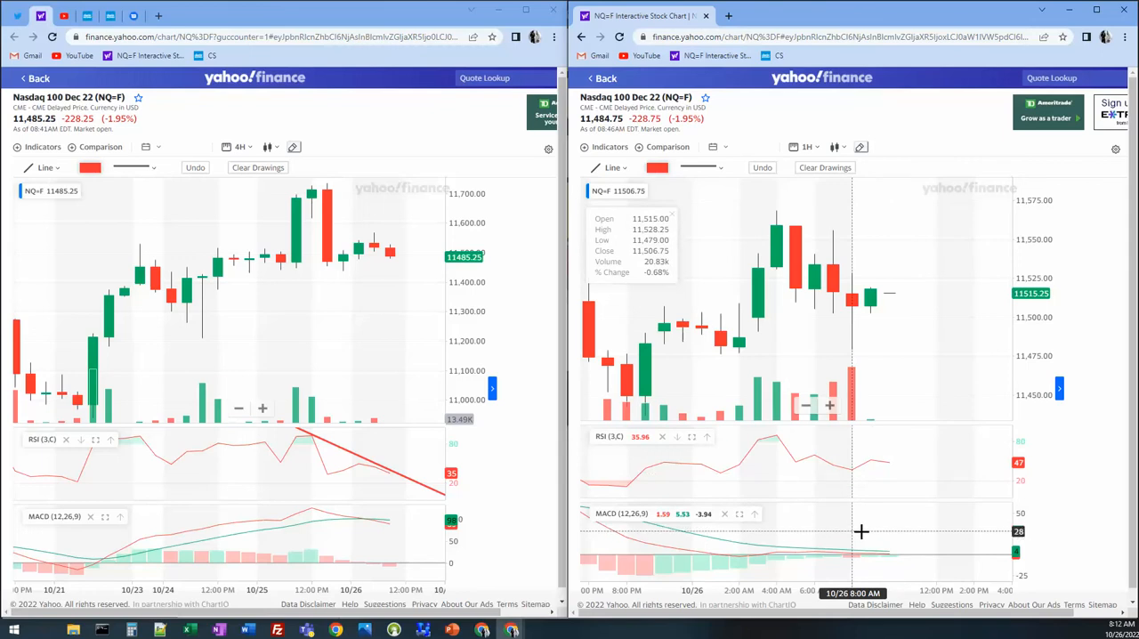
mouse_move(837, 347)
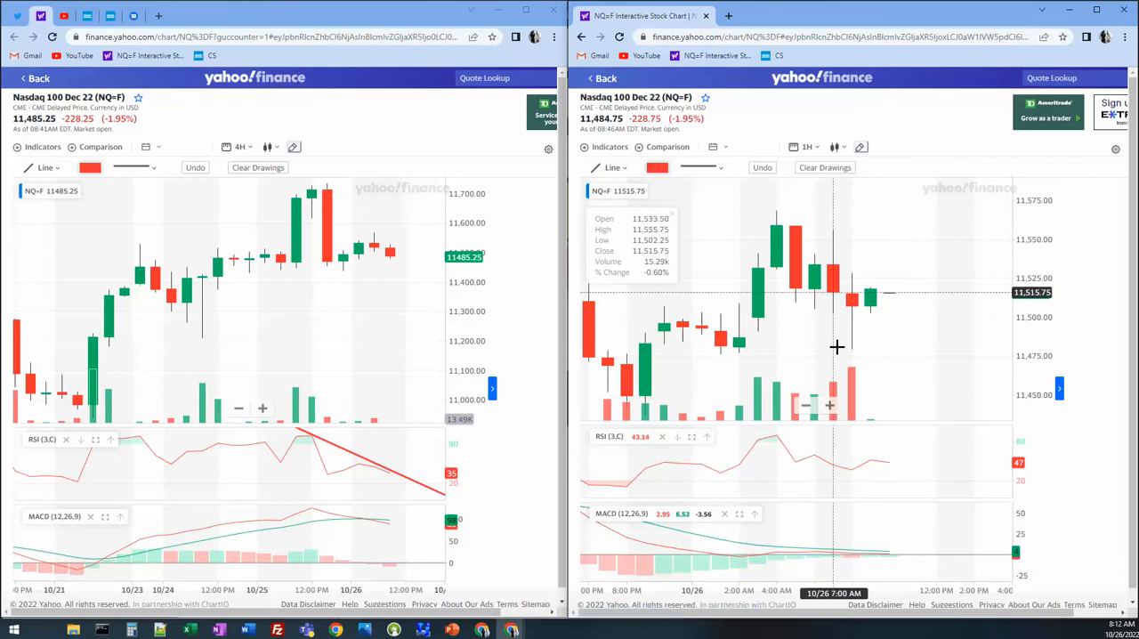
mouse_move(784, 427)
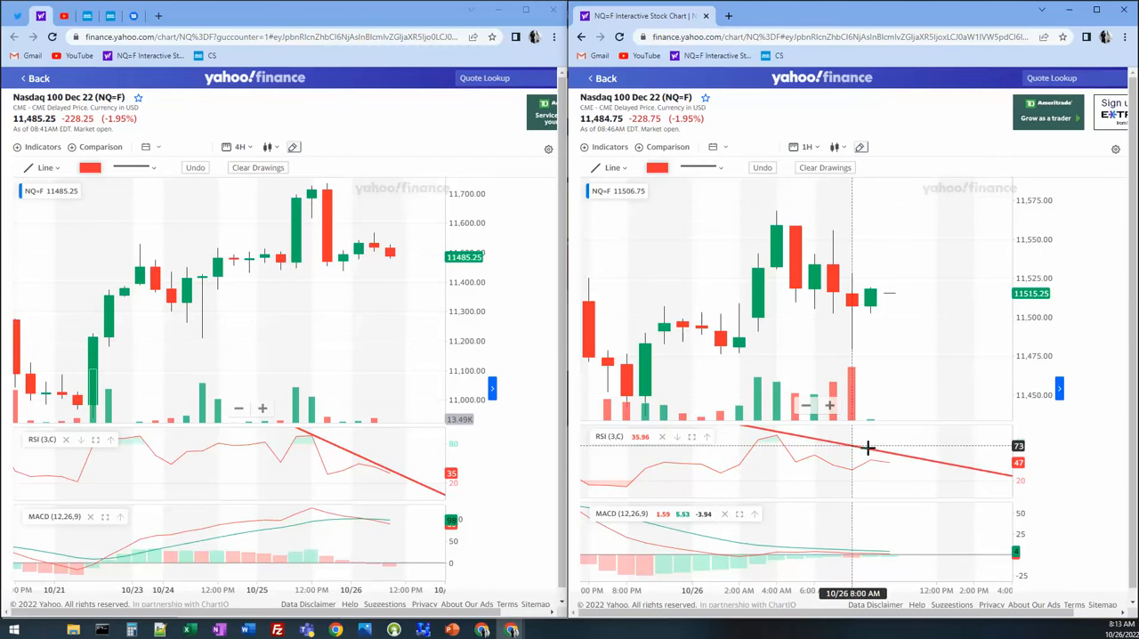
mouse_move(868, 495)
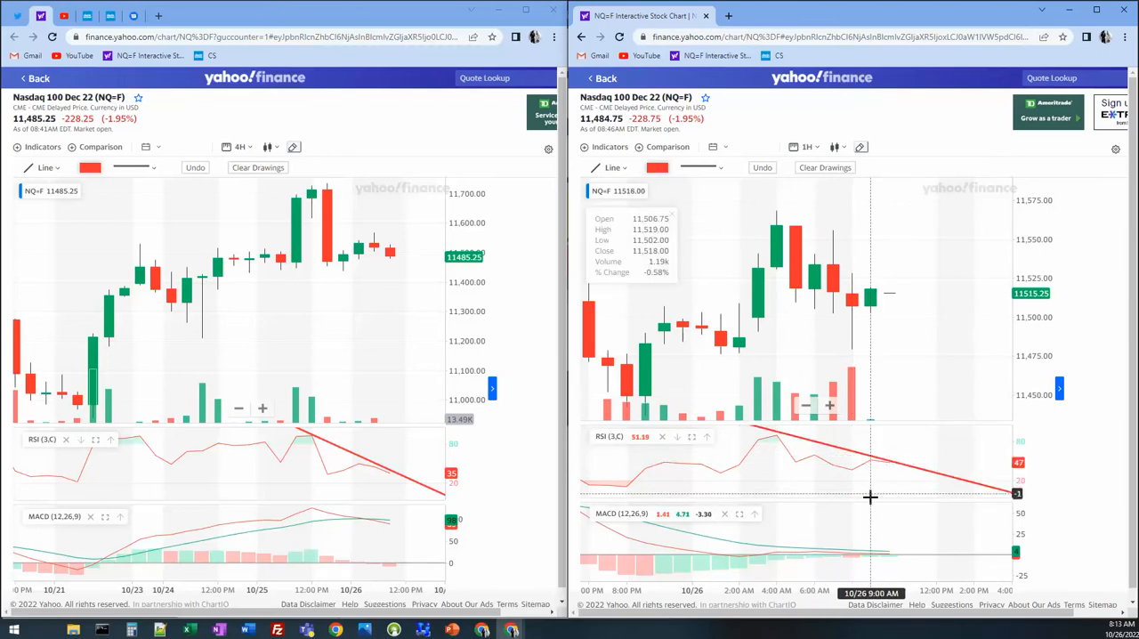
mouse_move(805, 555)
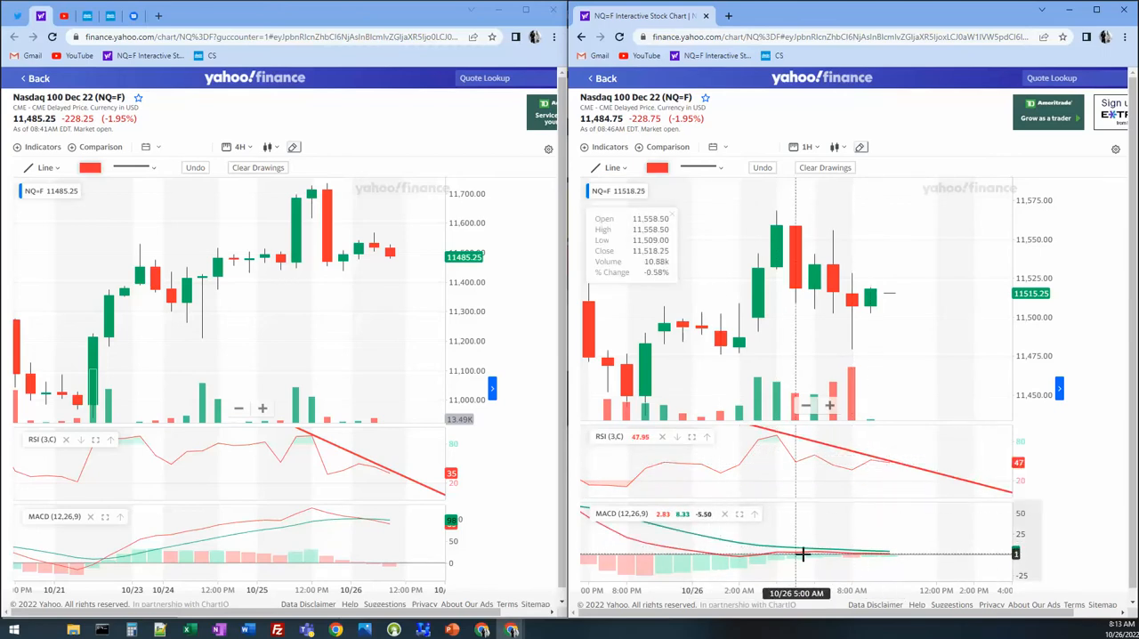
mouse_move(790, 537)
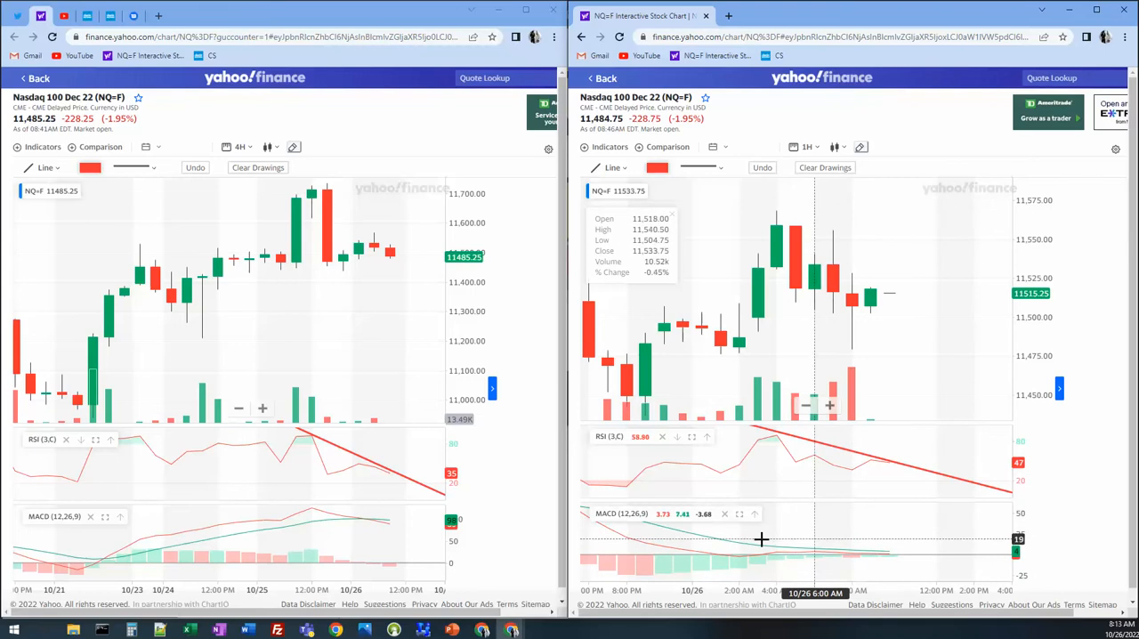
mouse_move(762, 537)
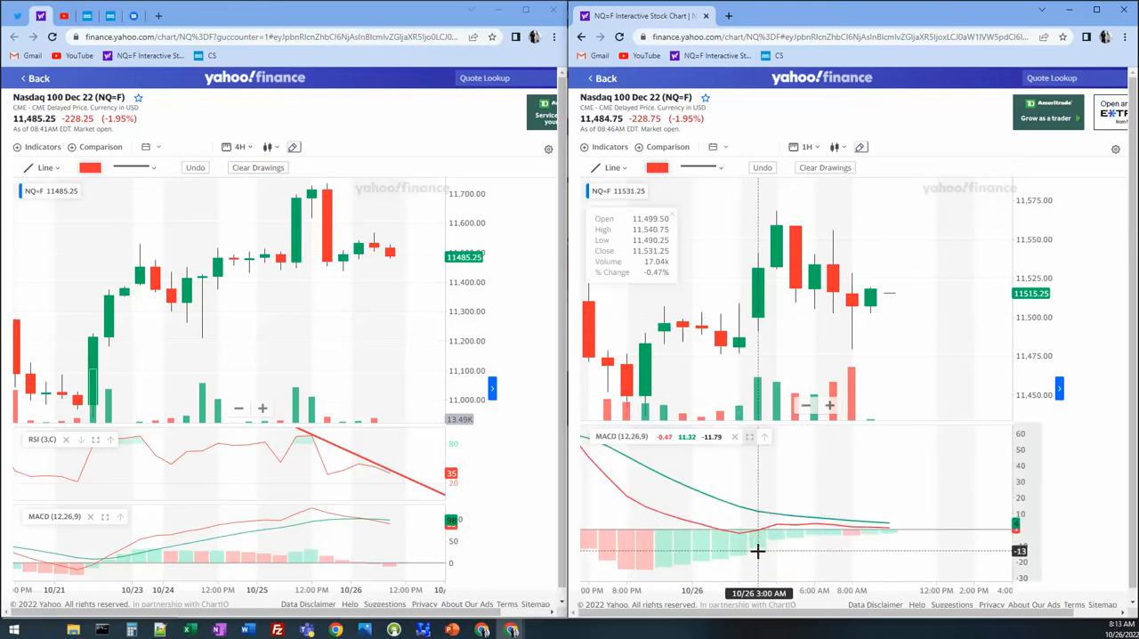
mouse_move(769, 498)
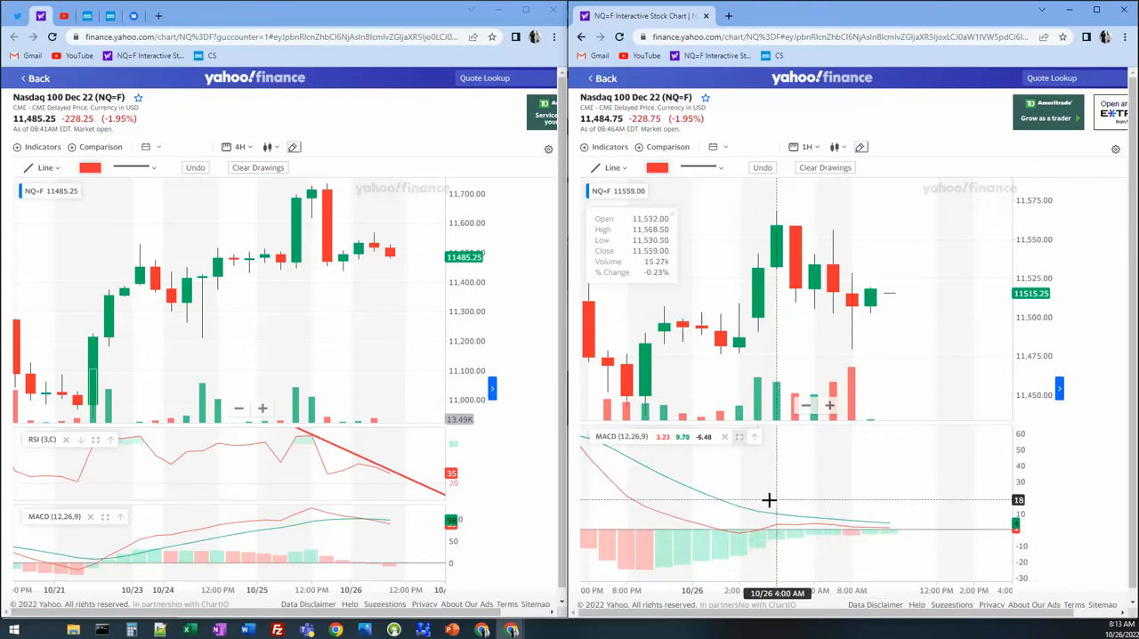
mouse_move(998, 541)
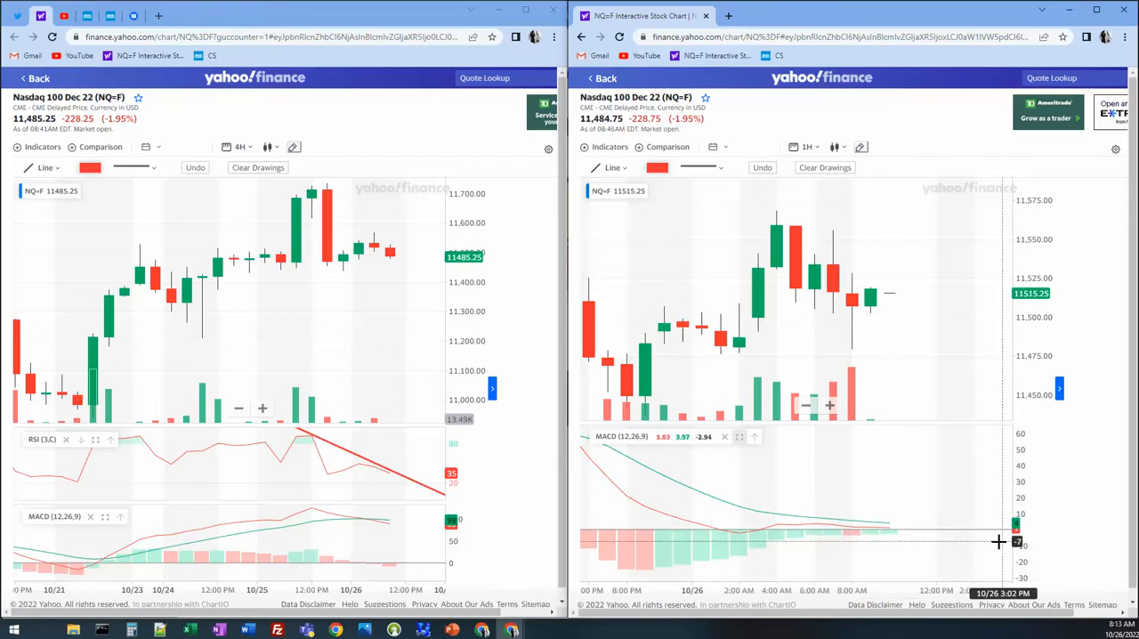
mouse_move(886, 527)
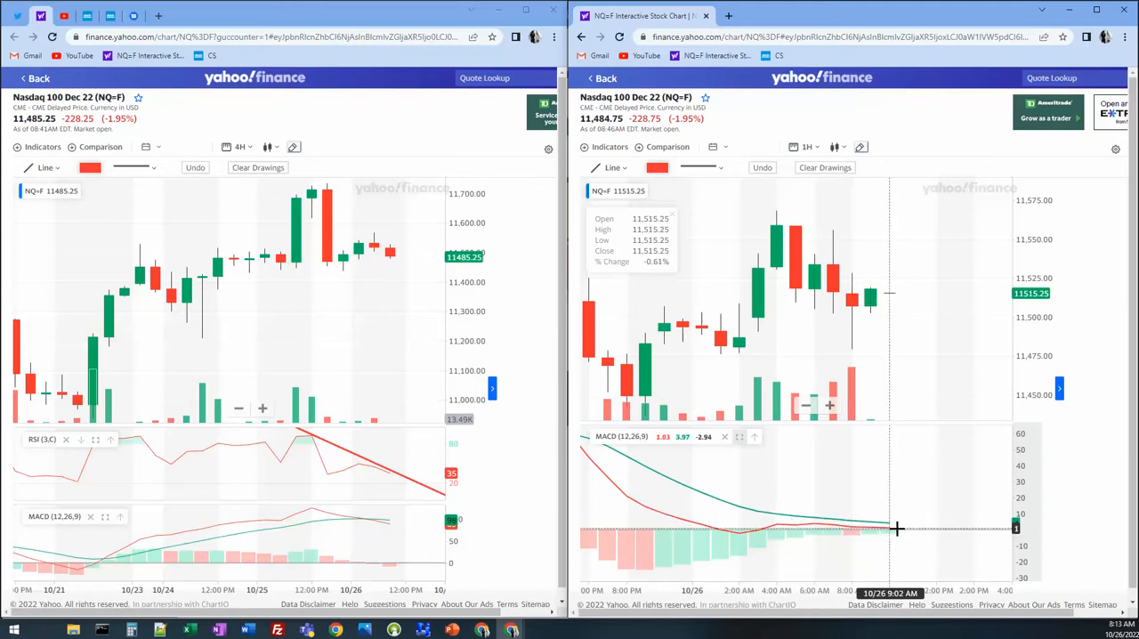
mouse_move(886, 532)
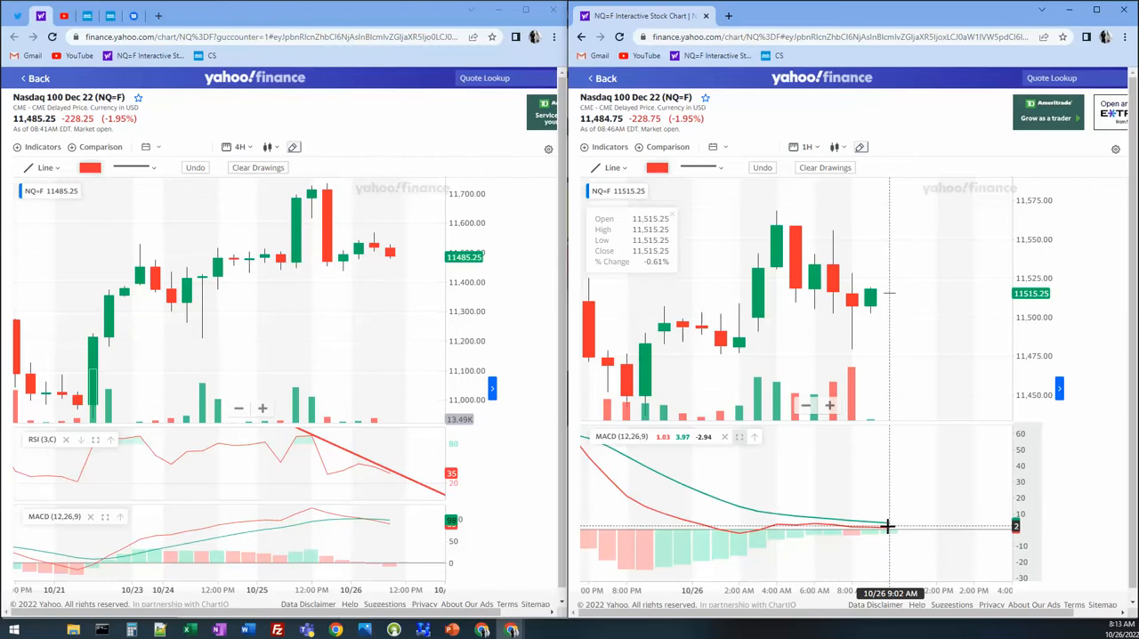
mouse_move(694, 405)
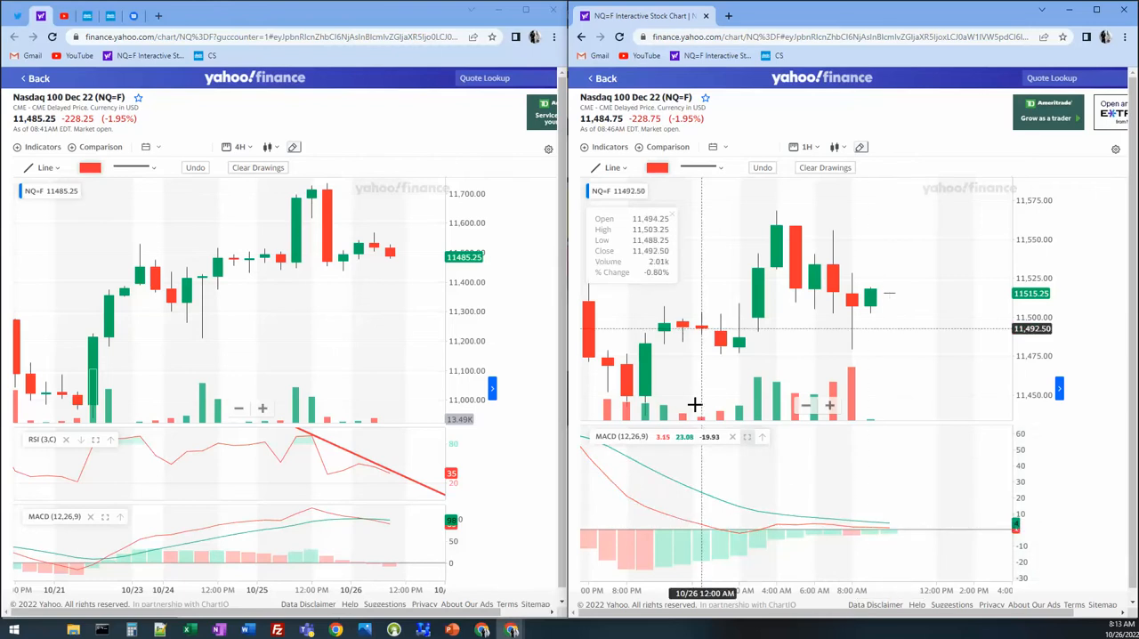
mouse_move(774, 385)
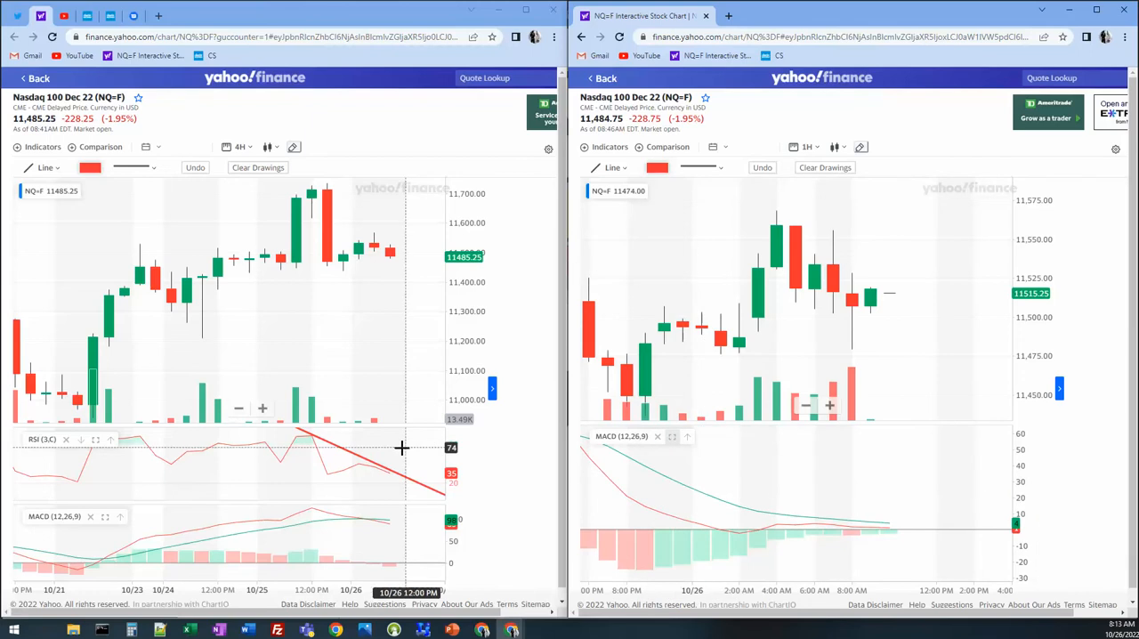
mouse_move(717, 508)
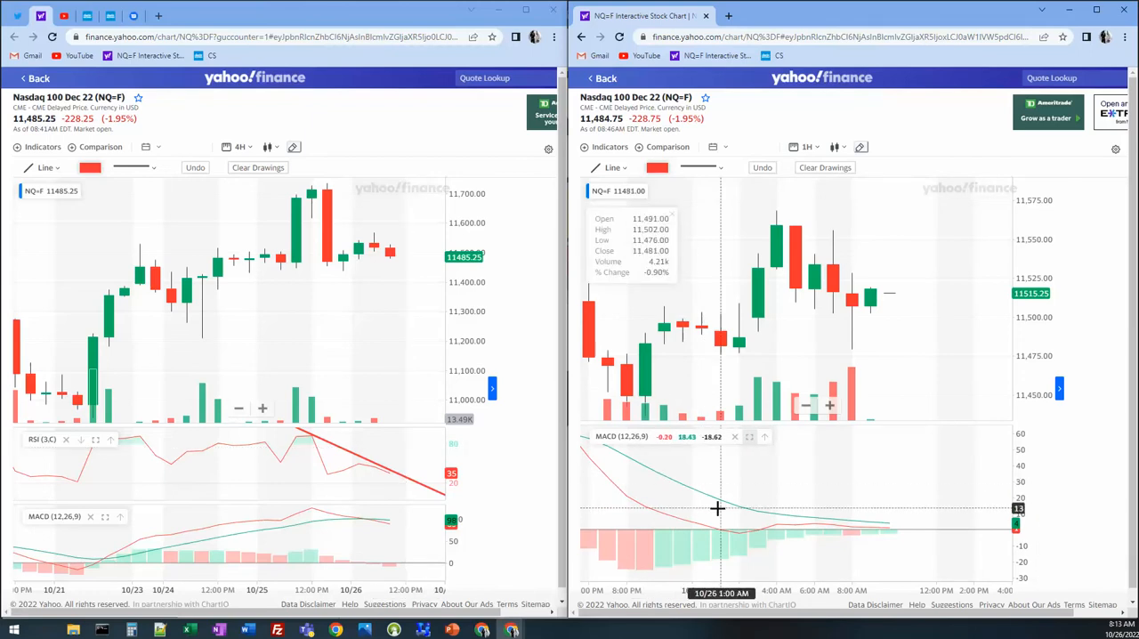
mouse_move(542, 7)
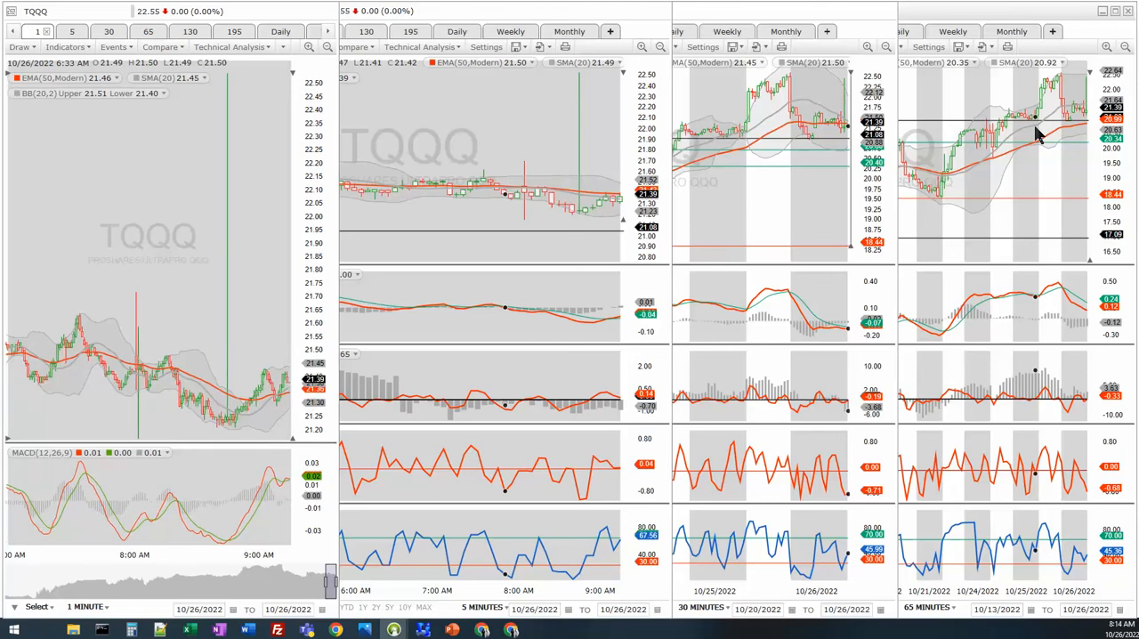
mouse_move(1028, 128)
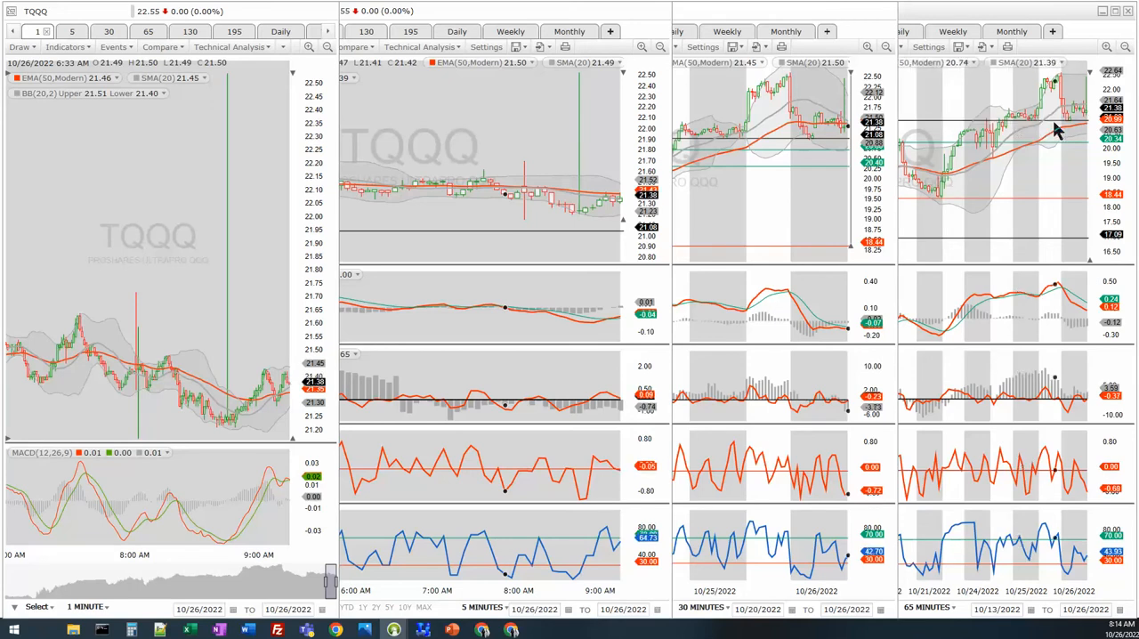
mouse_move(1064, 89)
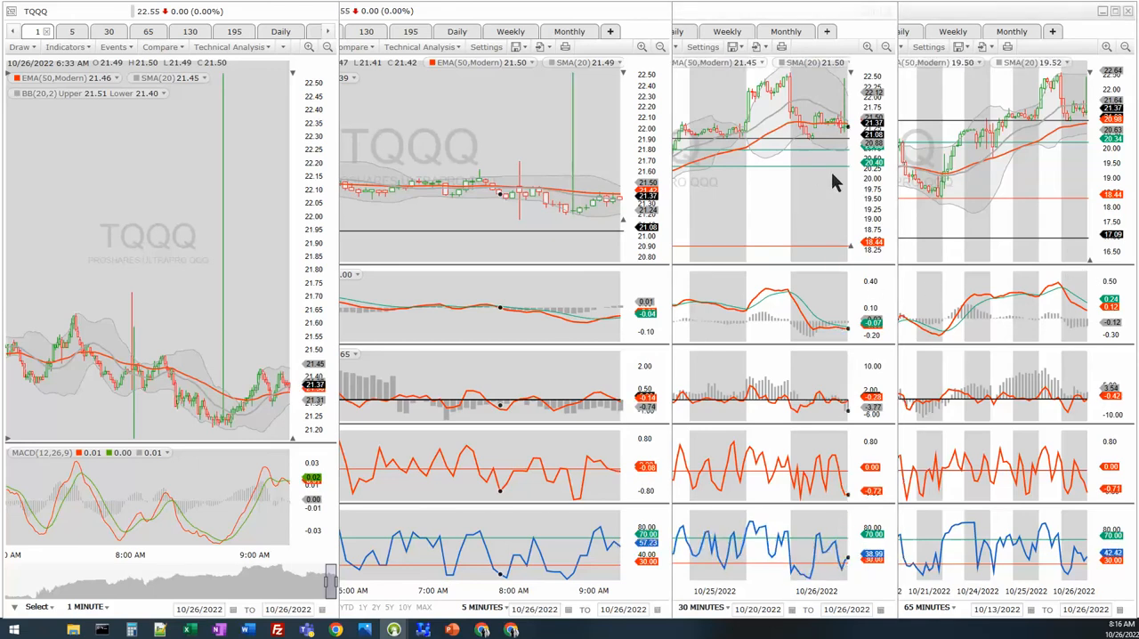
mouse_move(836, 139)
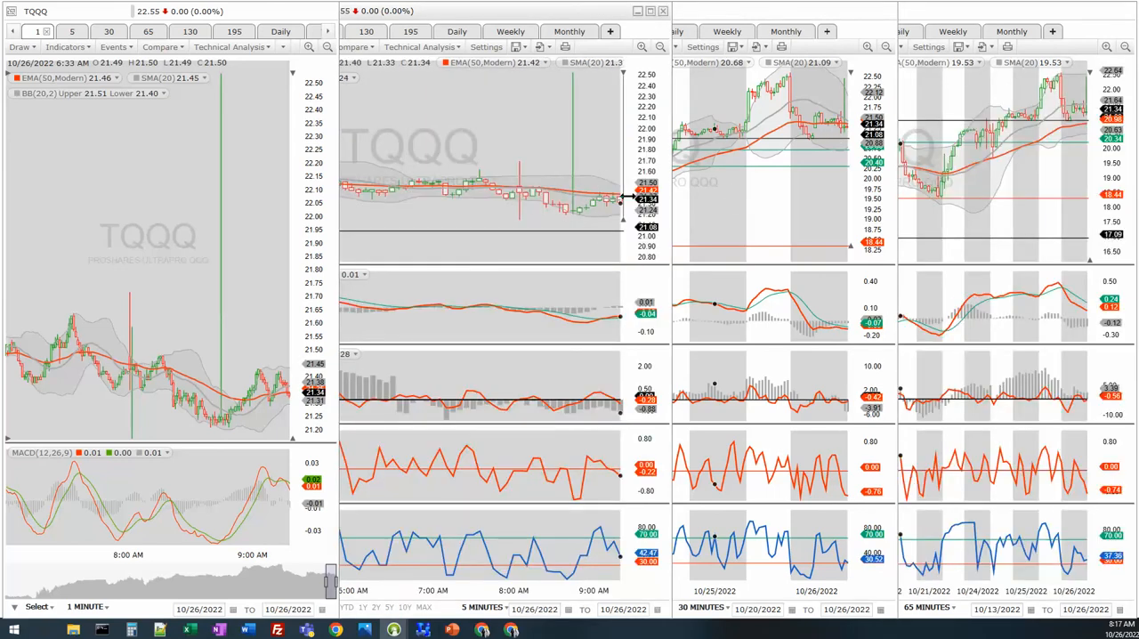
mouse_move(572, 185)
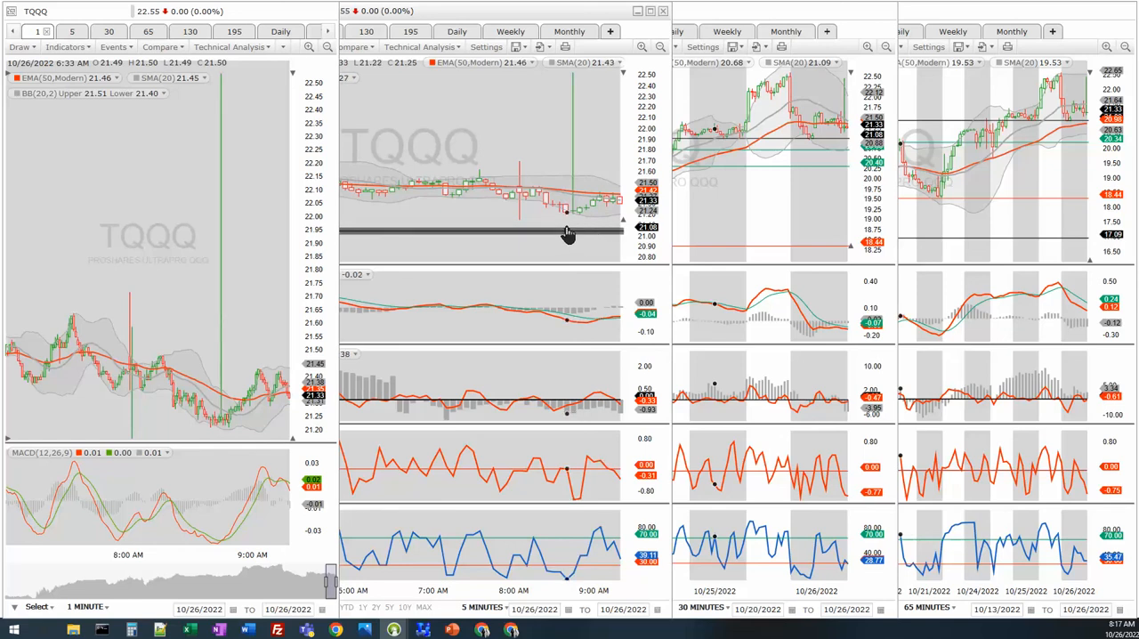
mouse_move(594, 235)
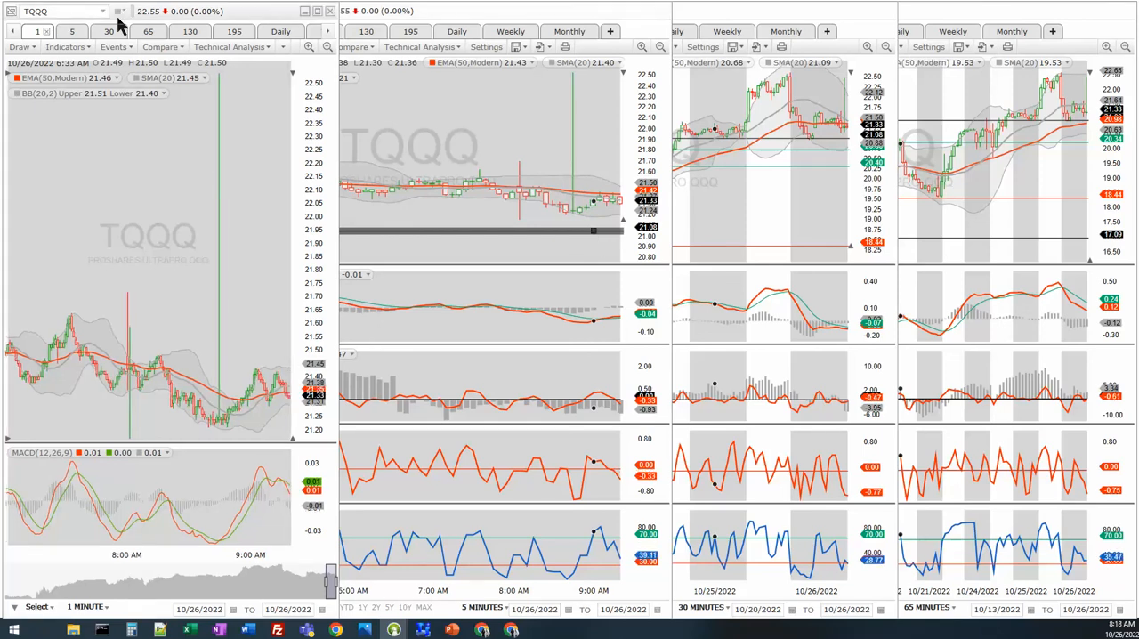
mouse_move(637, 22)
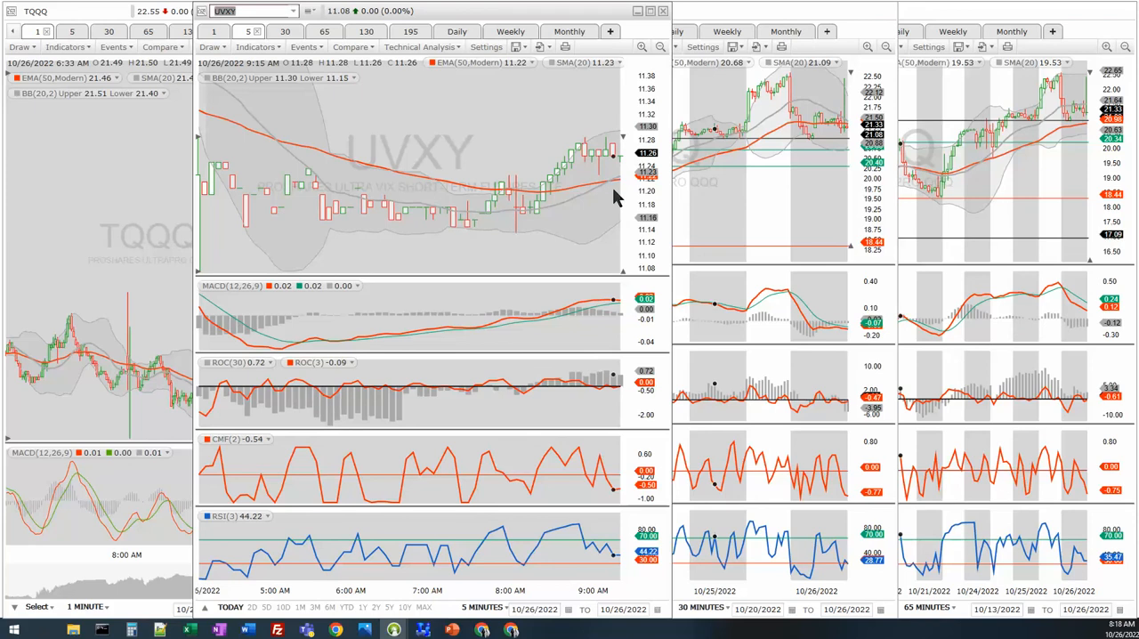
mouse_move(530, 195)
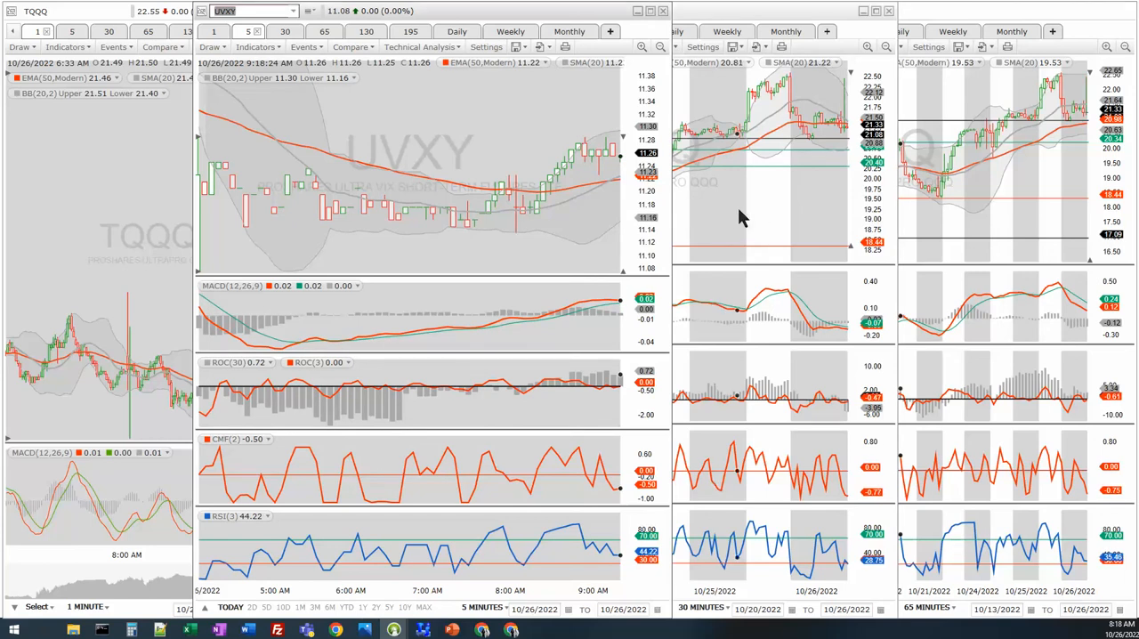
text(TQQQ)
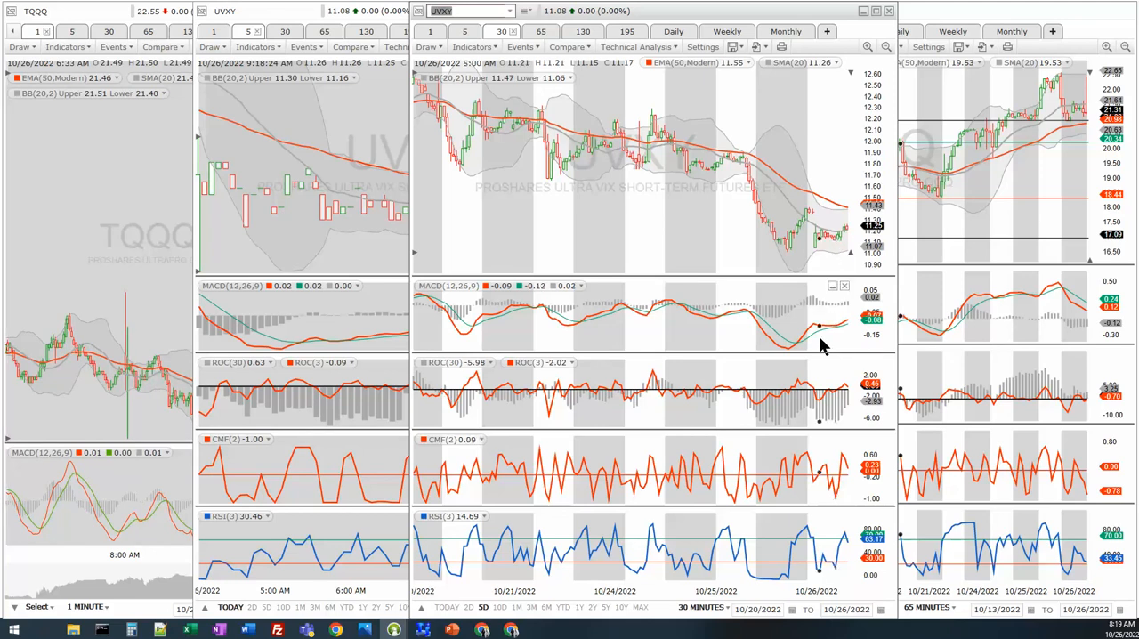
mouse_move(374, 240)
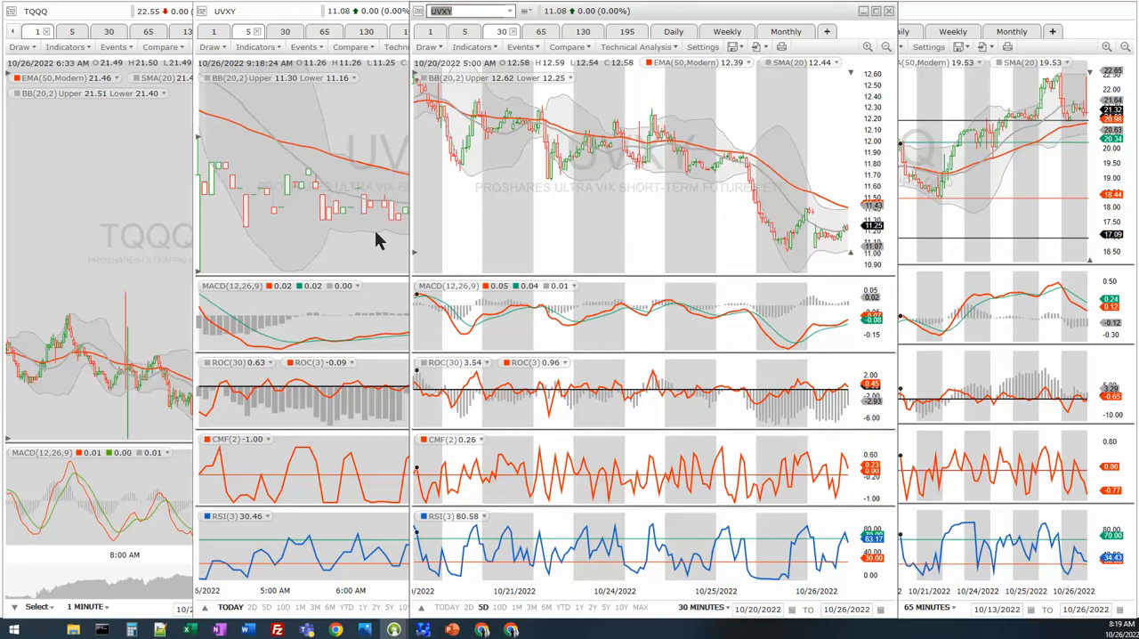